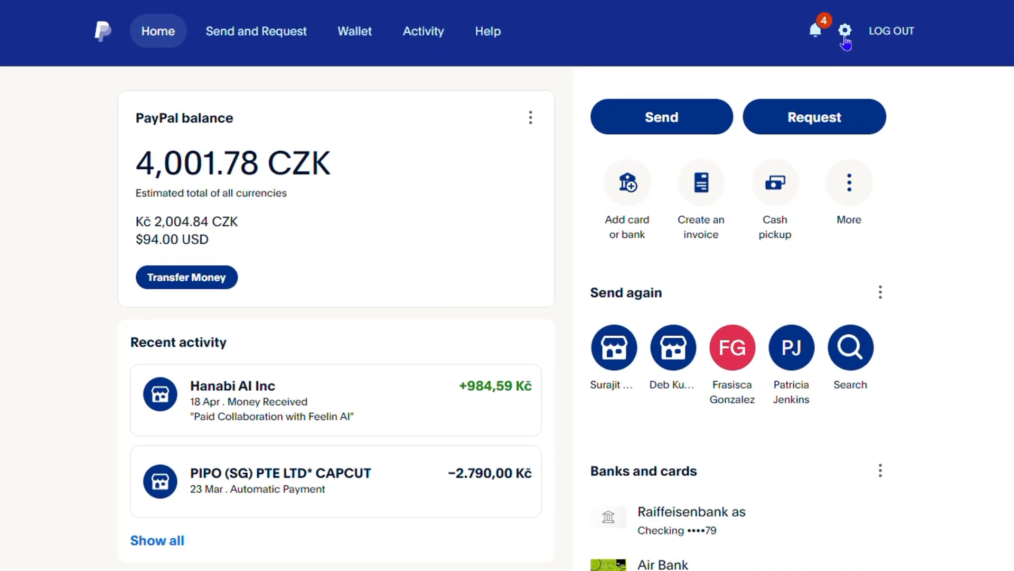
pyautogui.moveTo(853, 37)
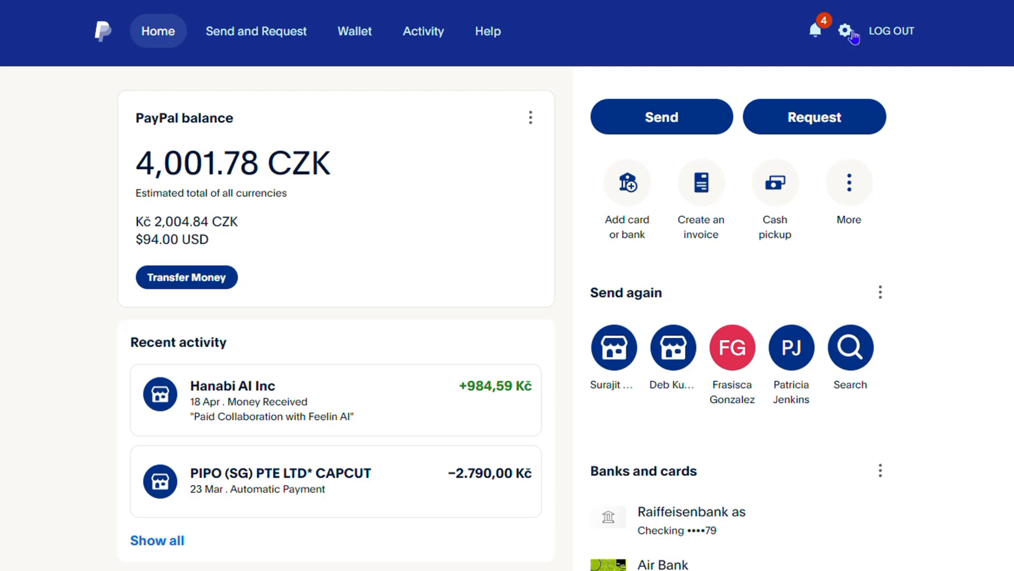
# Go to Account settings and start changing the primary phone number.
pyautogui.click(844, 33)
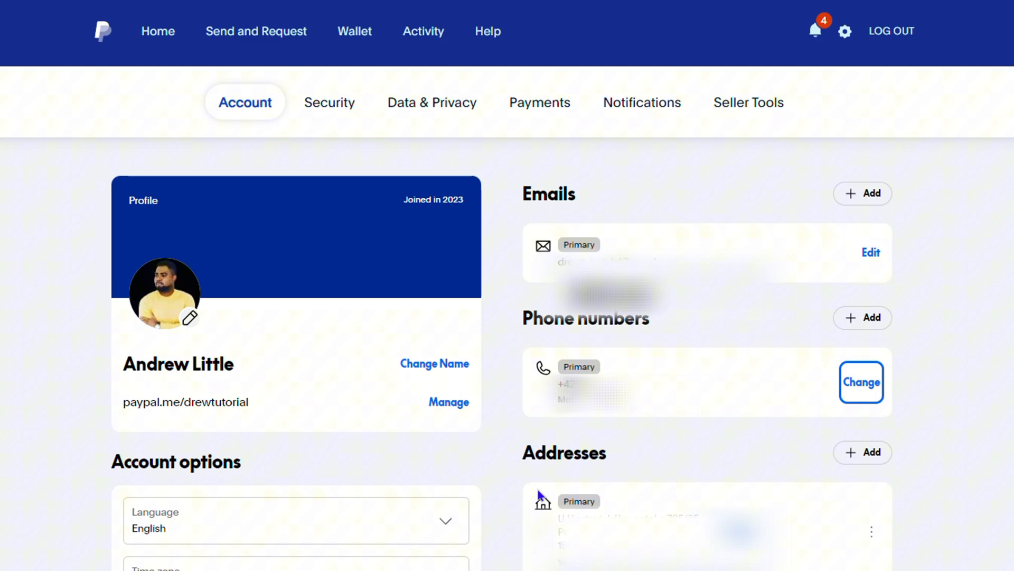
pyautogui.moveTo(296, 375)
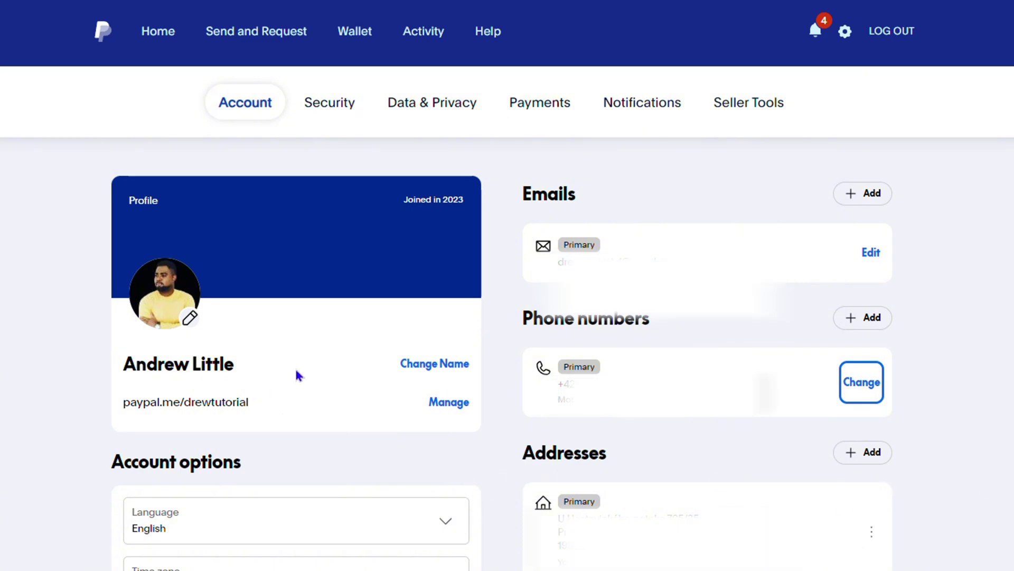
pyautogui.moveTo(604, 202)
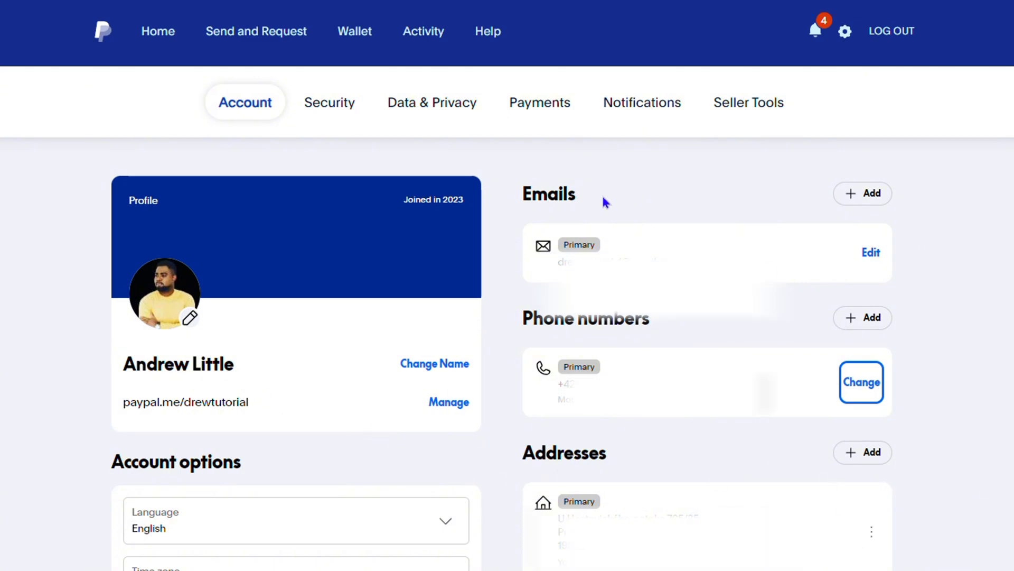
pyautogui.moveTo(716, 332)
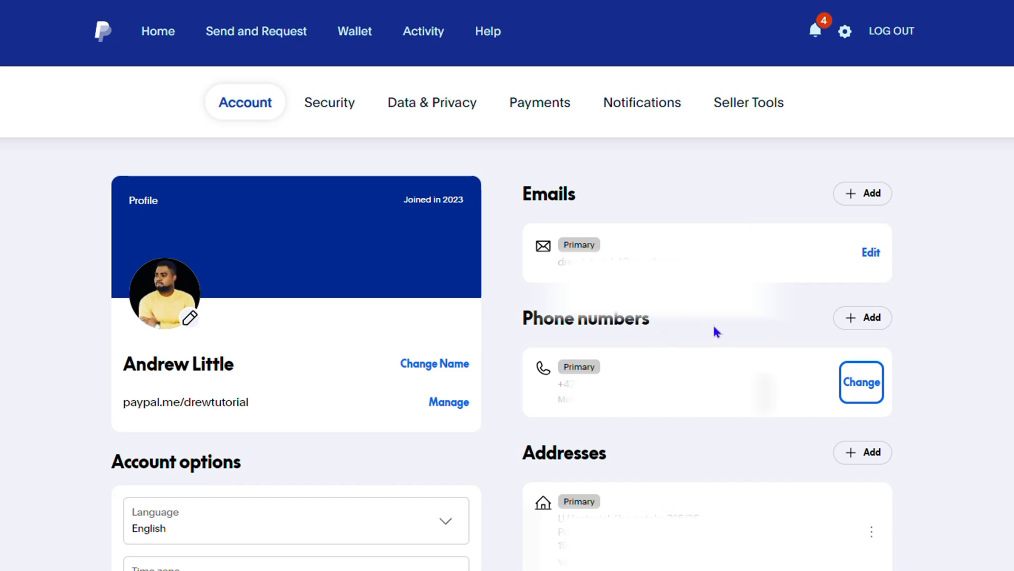
pyautogui.moveTo(716, 331)
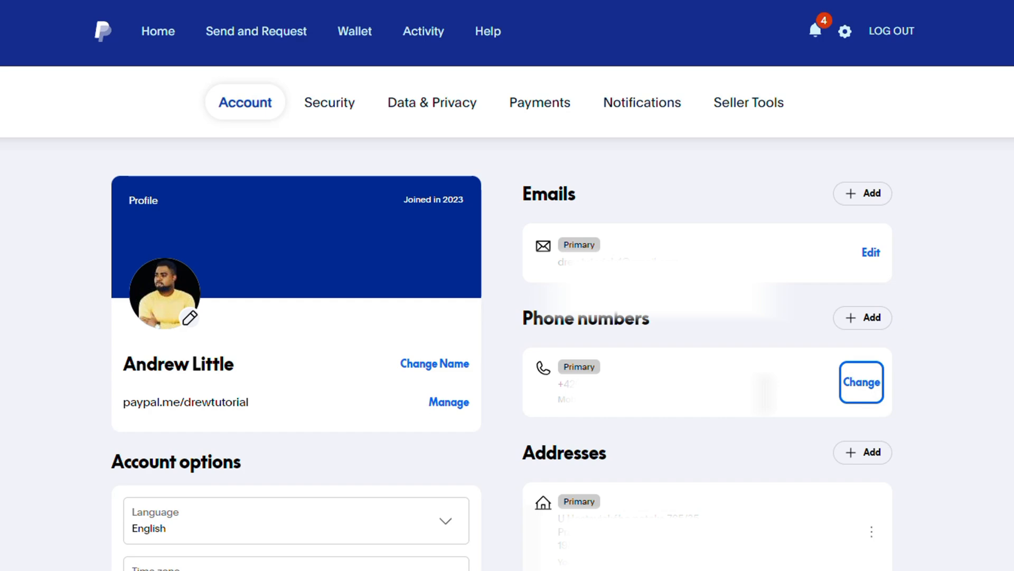
pyautogui.moveTo(578, 372)
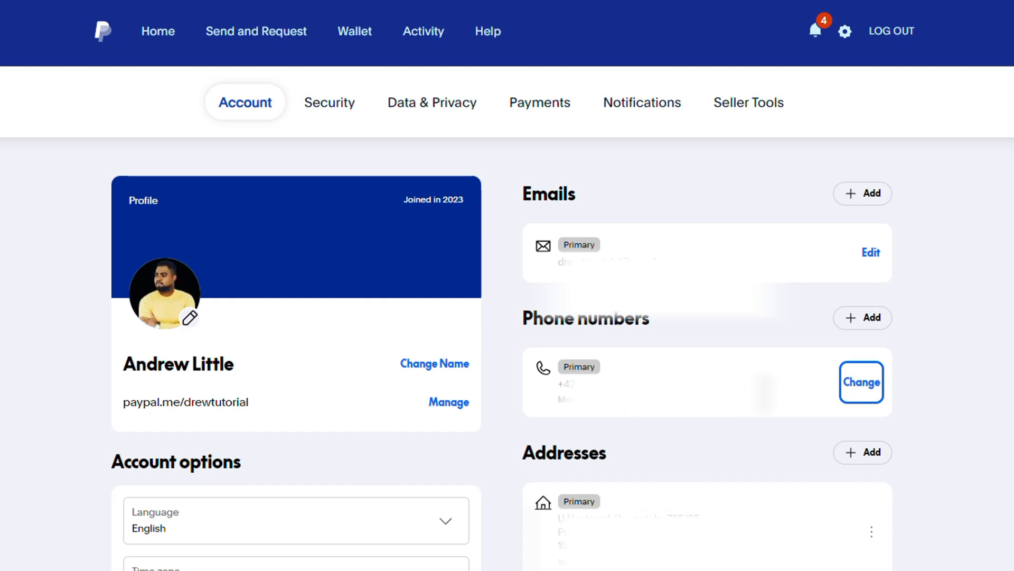
pyautogui.click(860, 382)
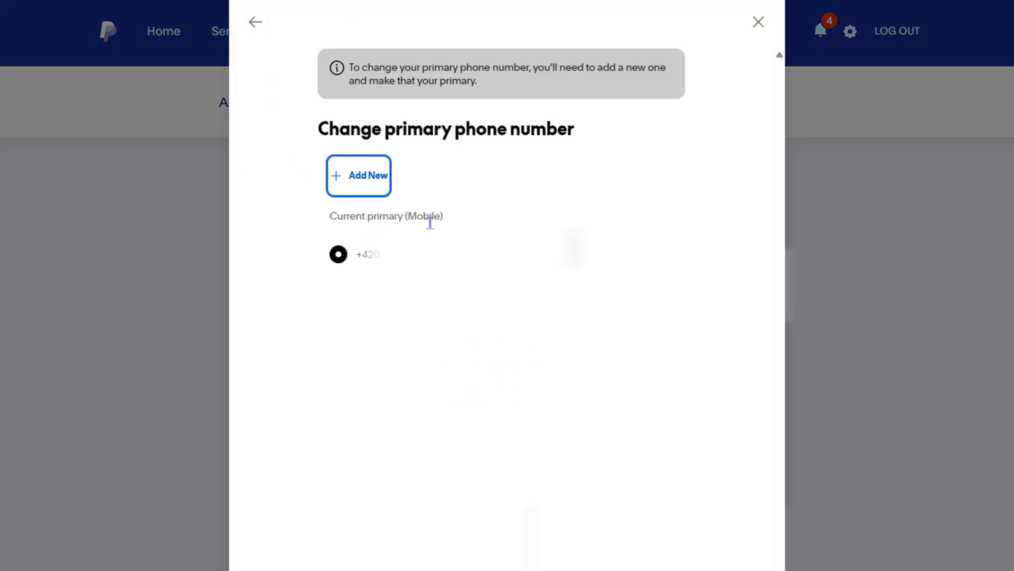
pyautogui.moveTo(430, 224)
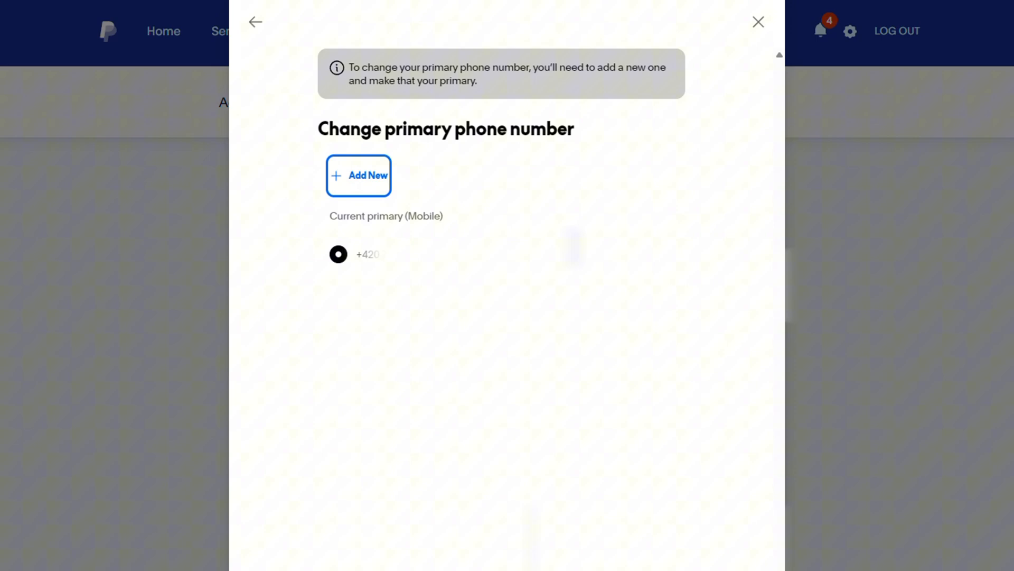
pyautogui.moveTo(369, 184)
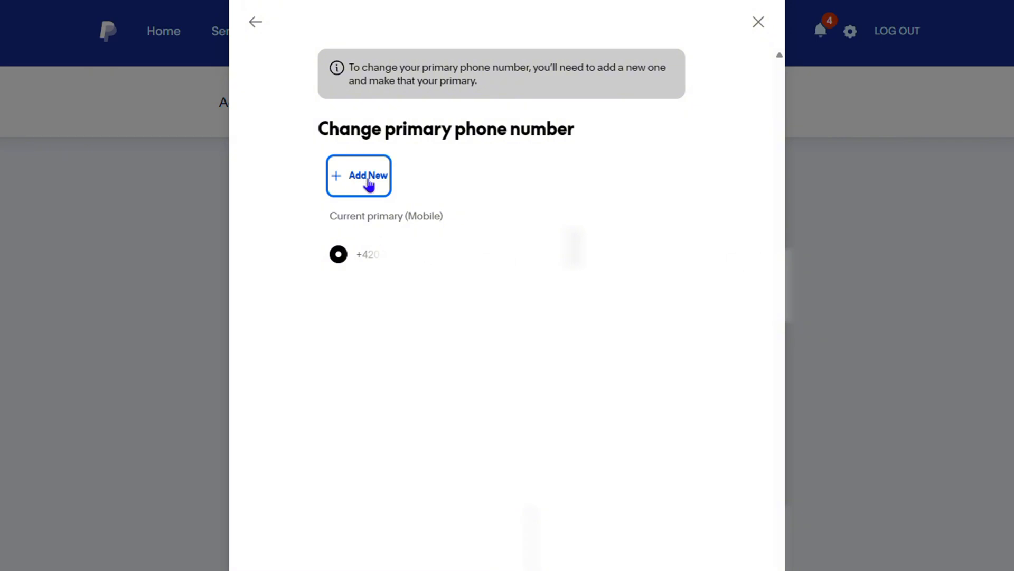
# Choose + Add New to bring up the Add a phone number form.
pyautogui.click(358, 175)
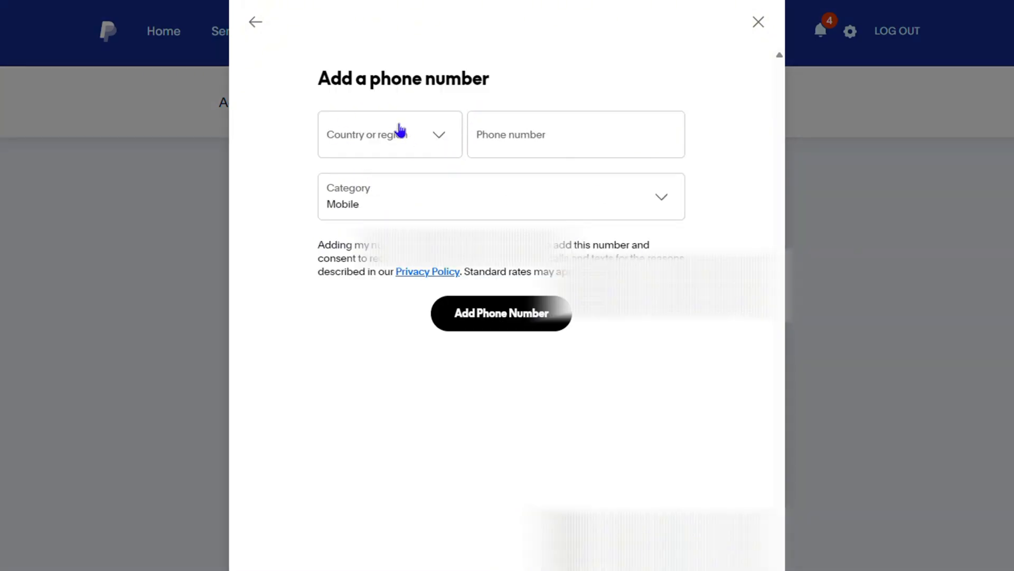
pyautogui.click(389, 134)
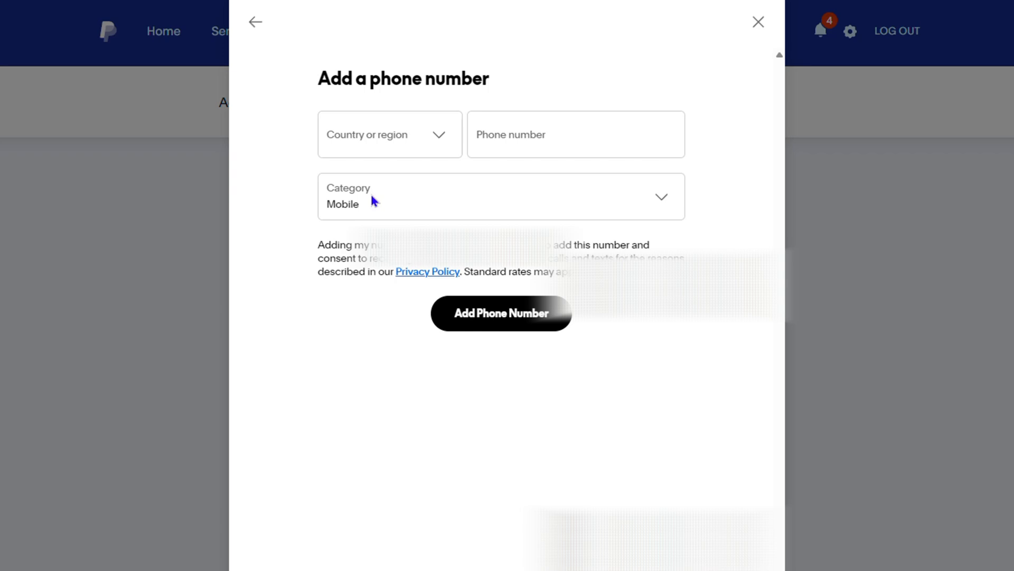
pyautogui.moveTo(779, 281)
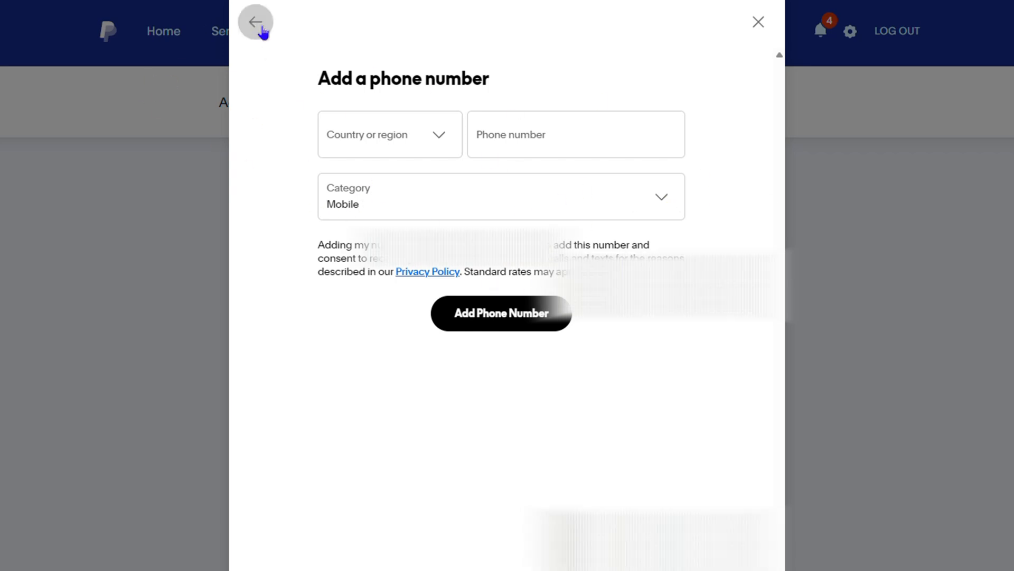
pyautogui.click(255, 21)
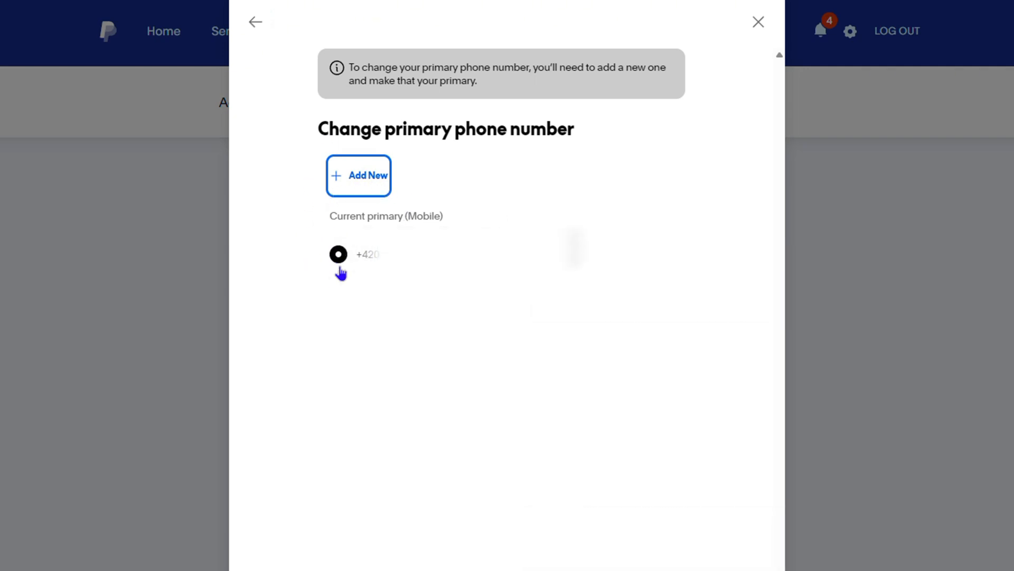
pyautogui.moveTo(366, 255)
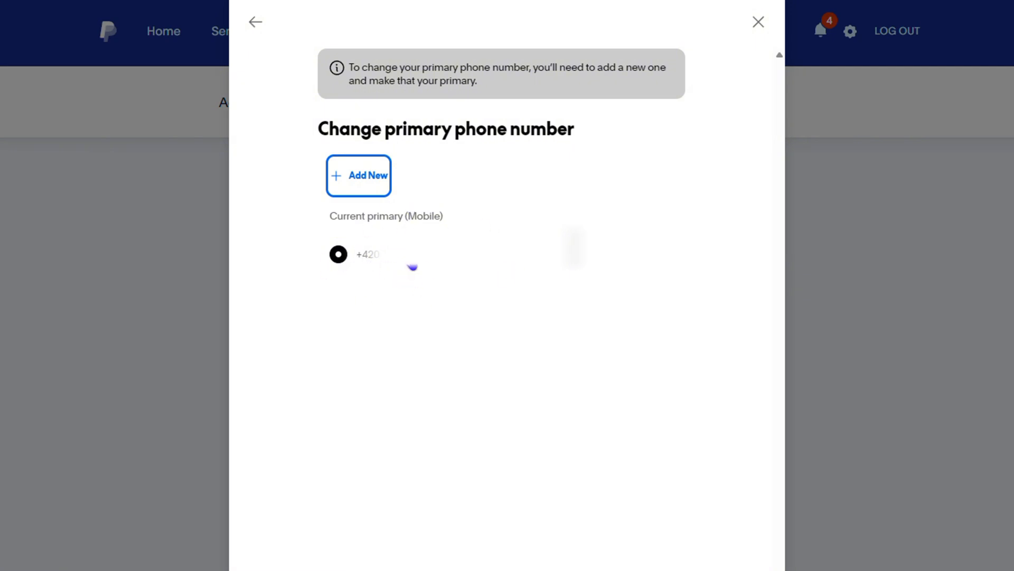
pyautogui.moveTo(318, 272)
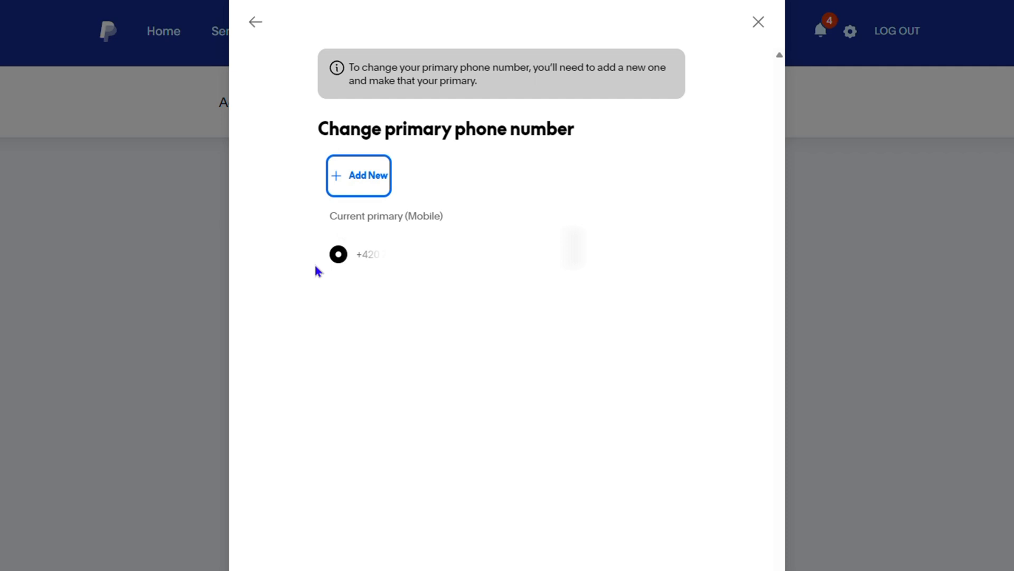
pyautogui.moveTo(559, 245)
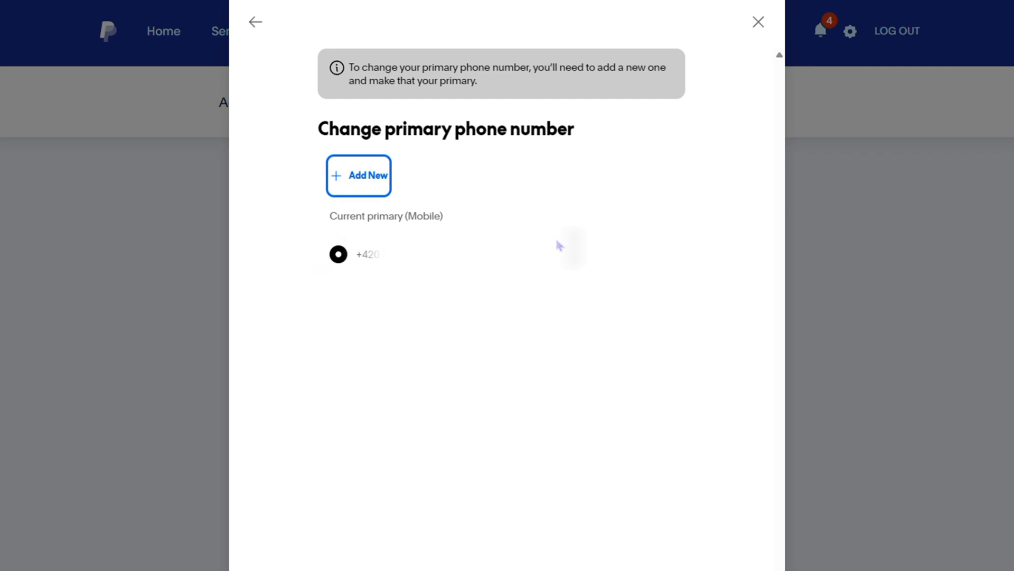
pyautogui.moveTo(518, 177)
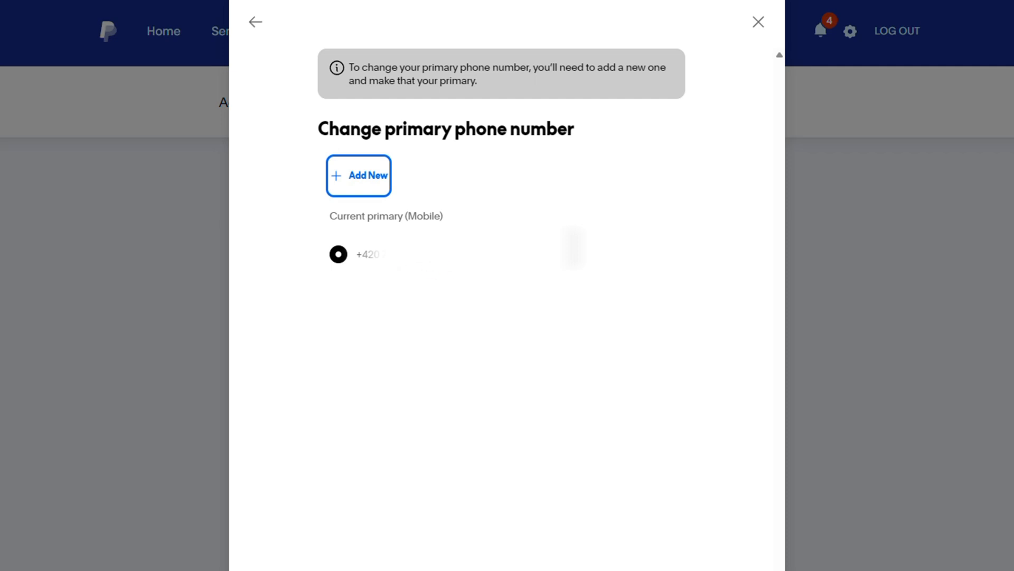
pyautogui.moveTo(412, 277)
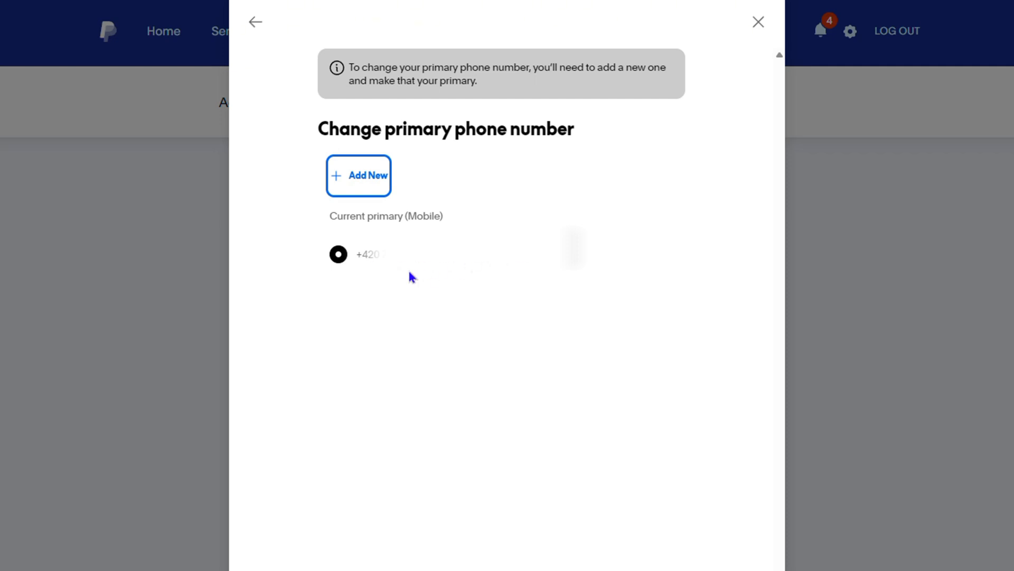
pyautogui.moveTo(564, 268)
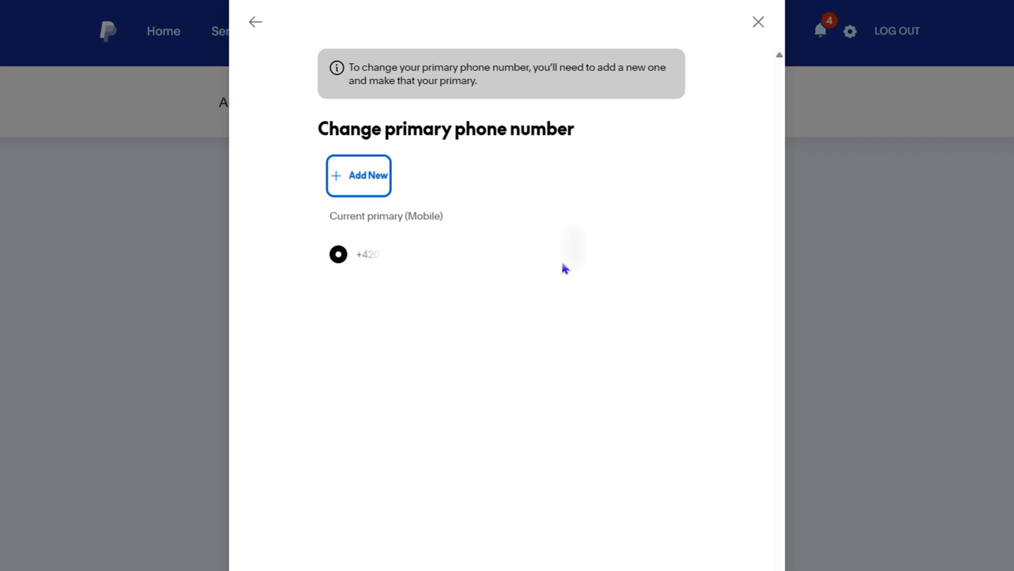
pyautogui.moveTo(563, 260)
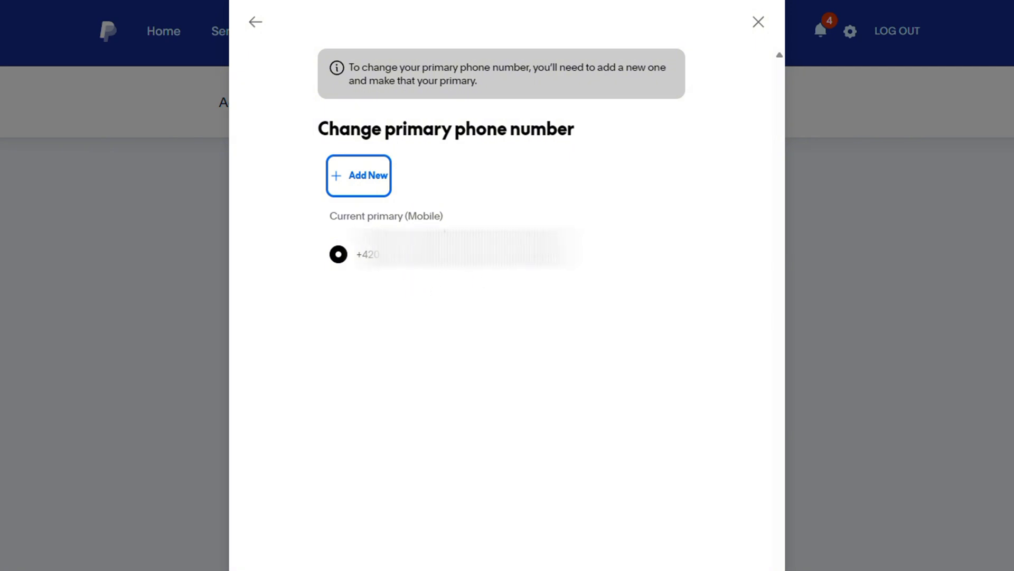
pyautogui.moveTo(593, 214)
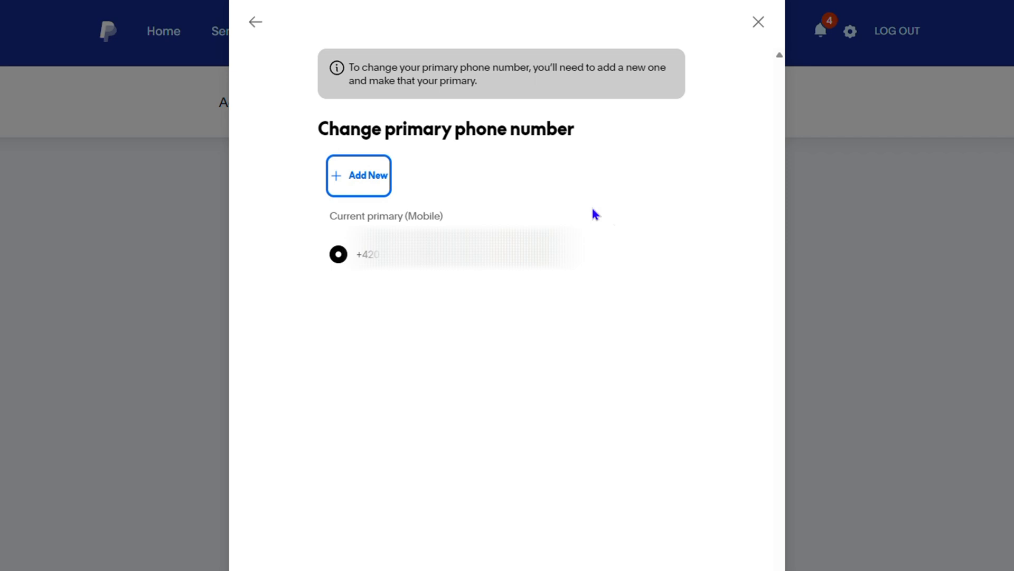
pyautogui.moveTo(540, 203)
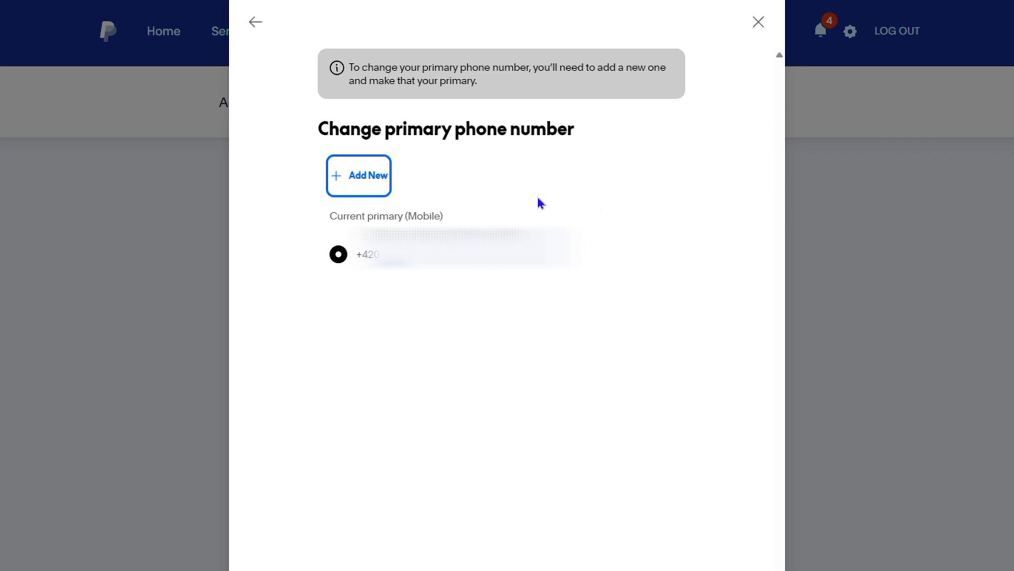
pyautogui.moveTo(512, 188)
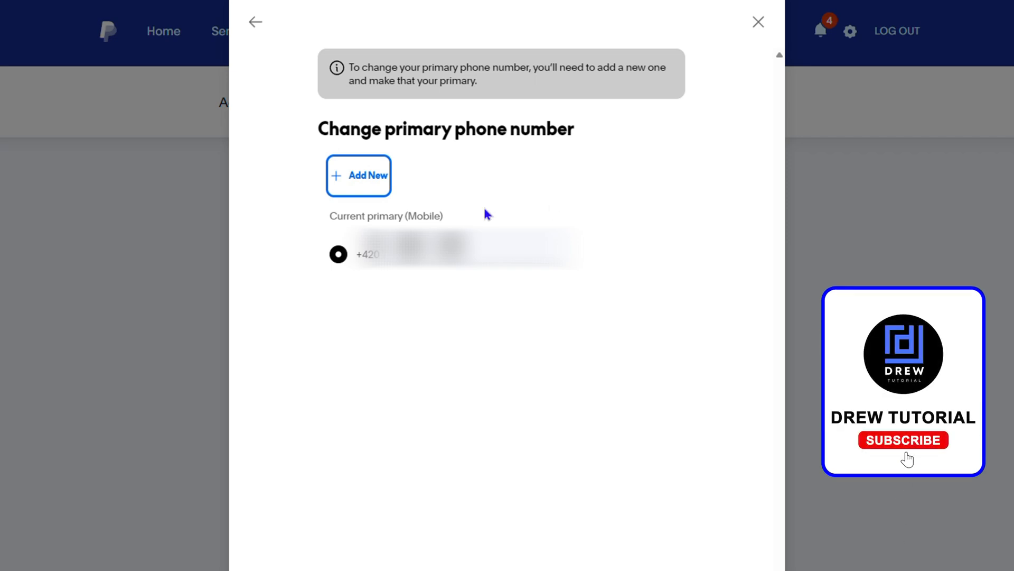
# Return to the Change primary phone number dialog showing the current primary mobile.
pyautogui.click(903, 439)
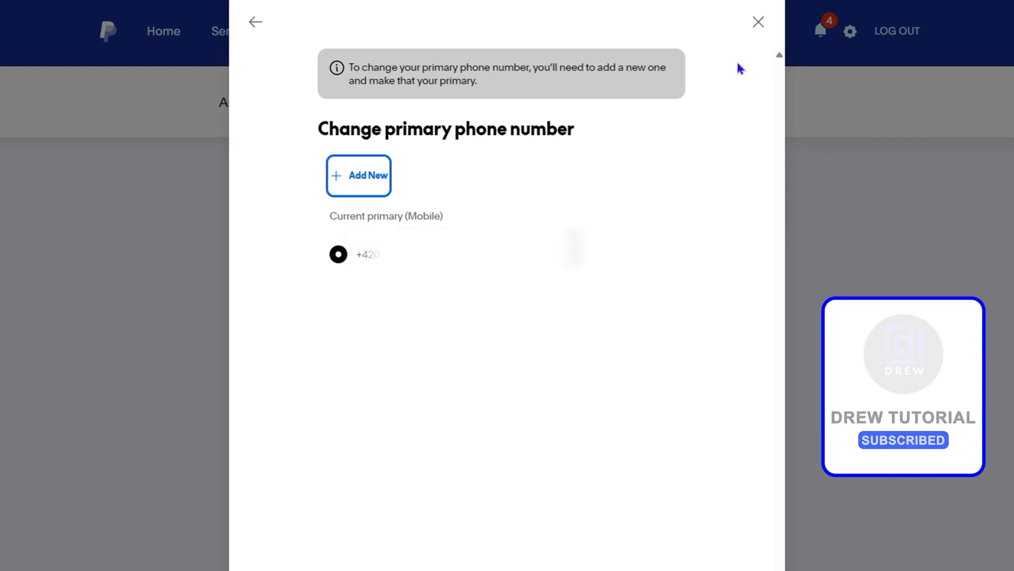